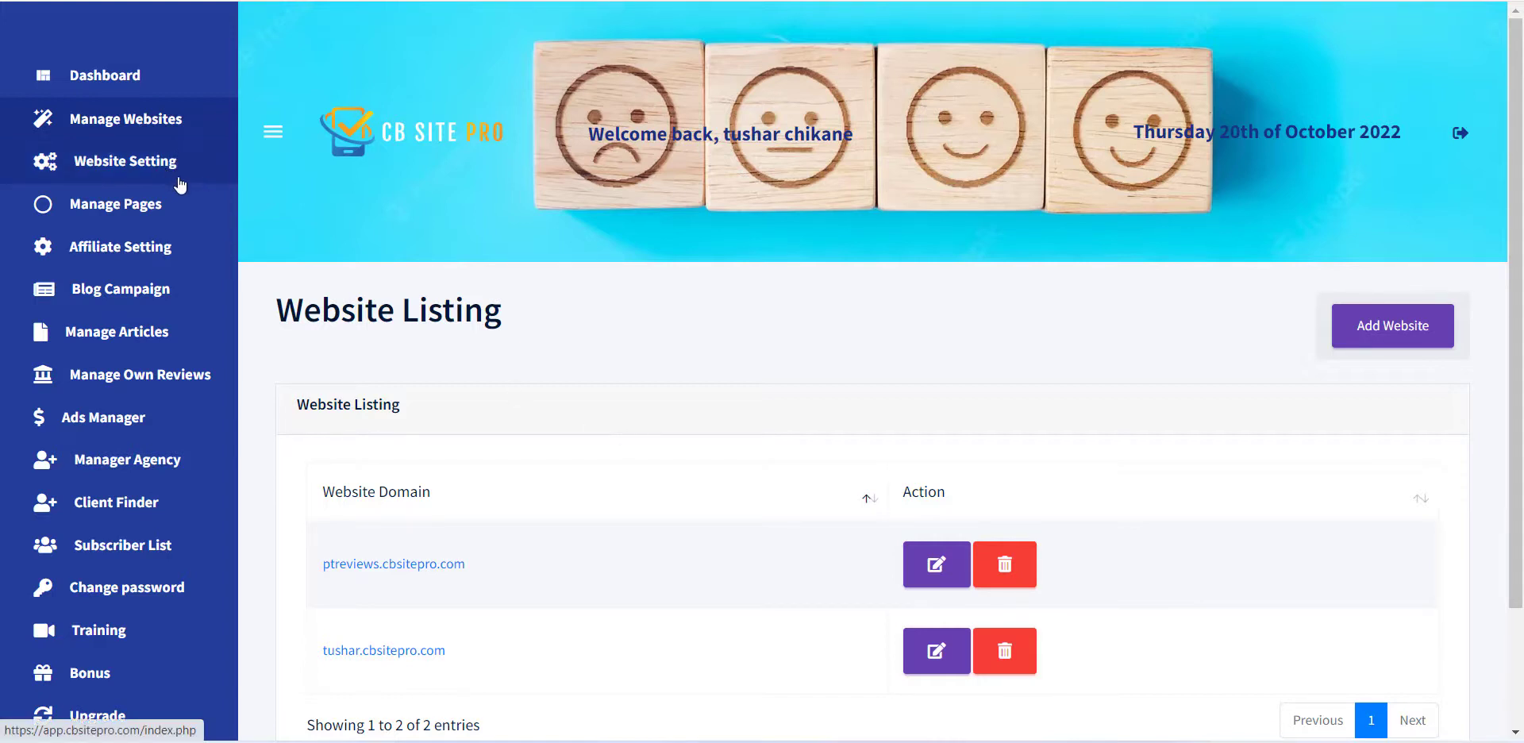
Go to Website Setting and open the edit form for ptreviews.cbsitepro.com
click(123, 160)
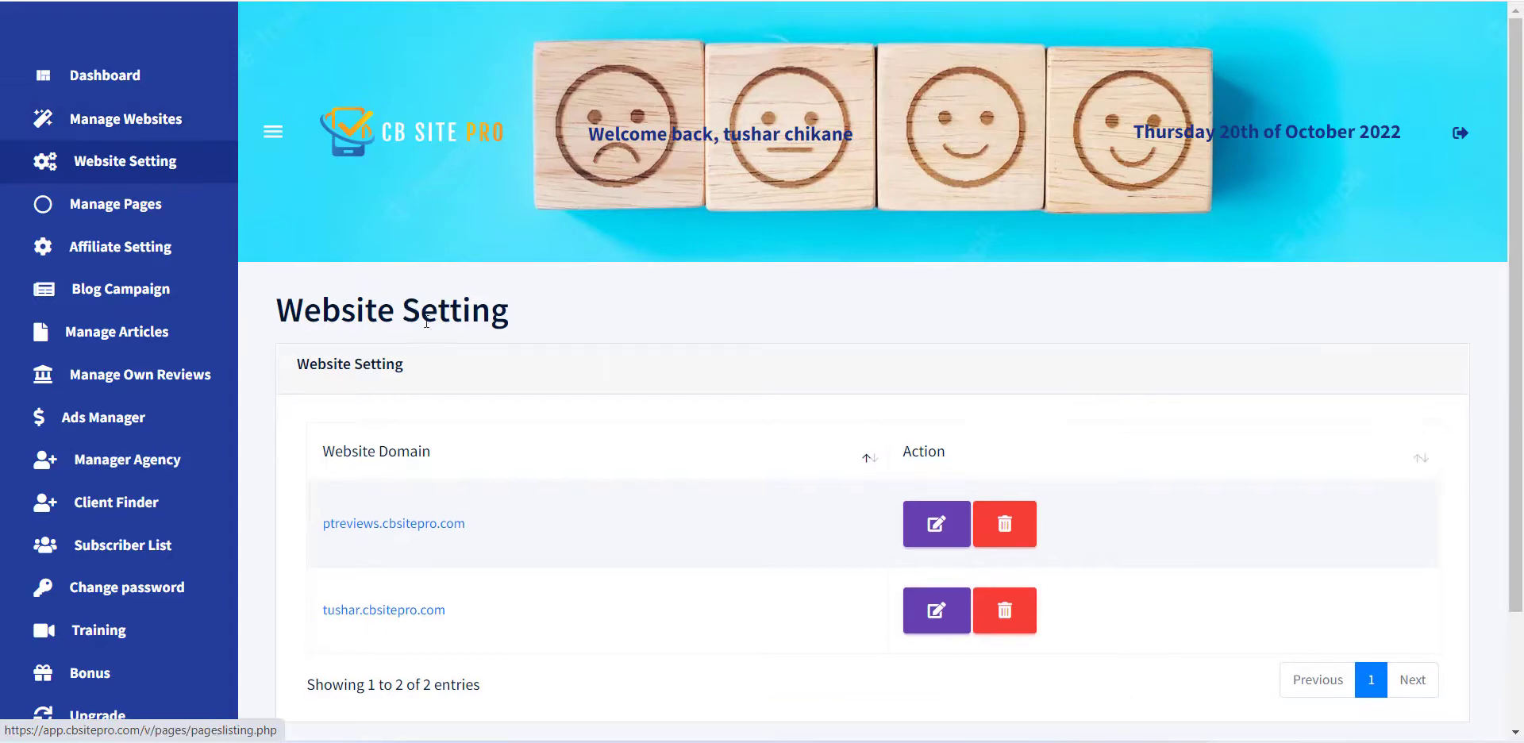
scroll(down, 3)
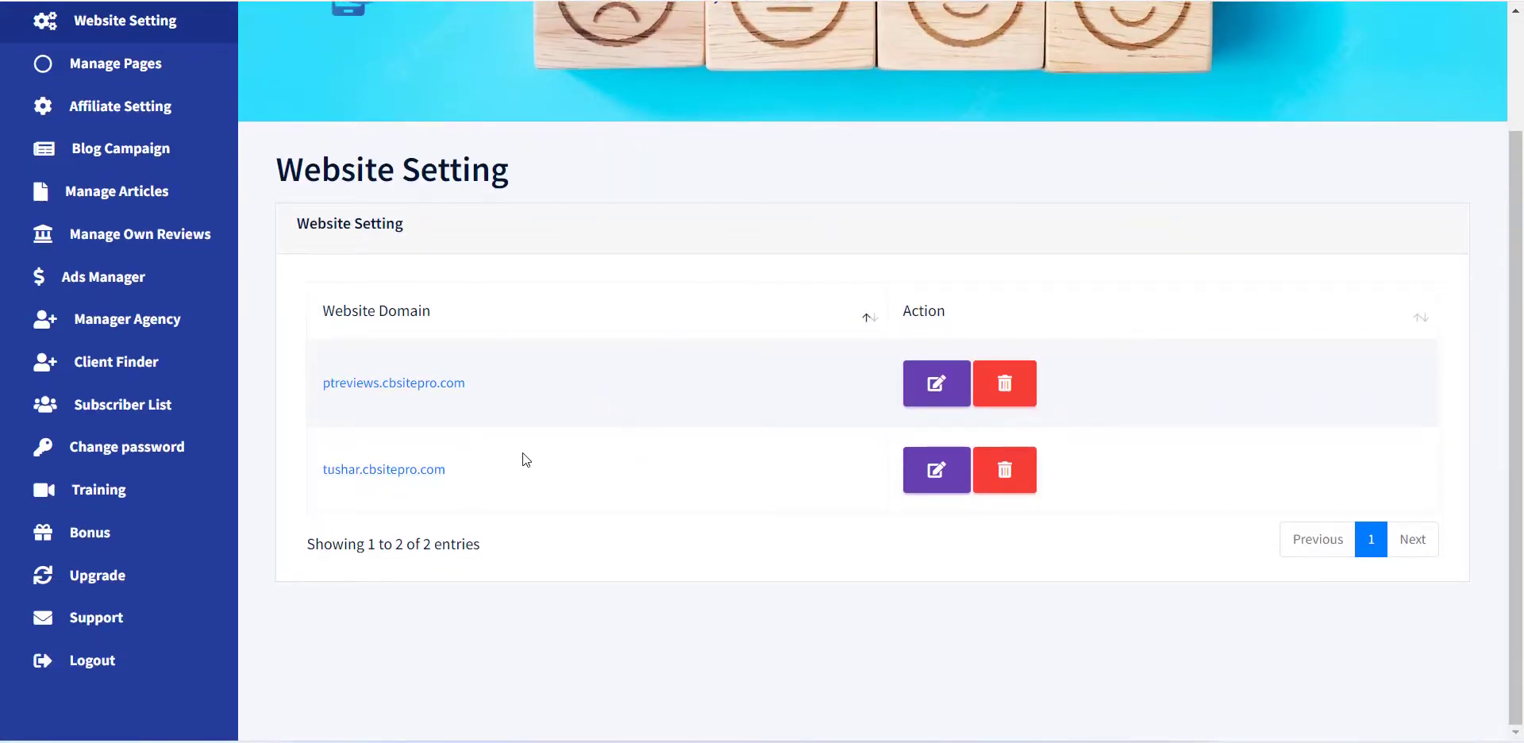
mouse_move(753, 597)
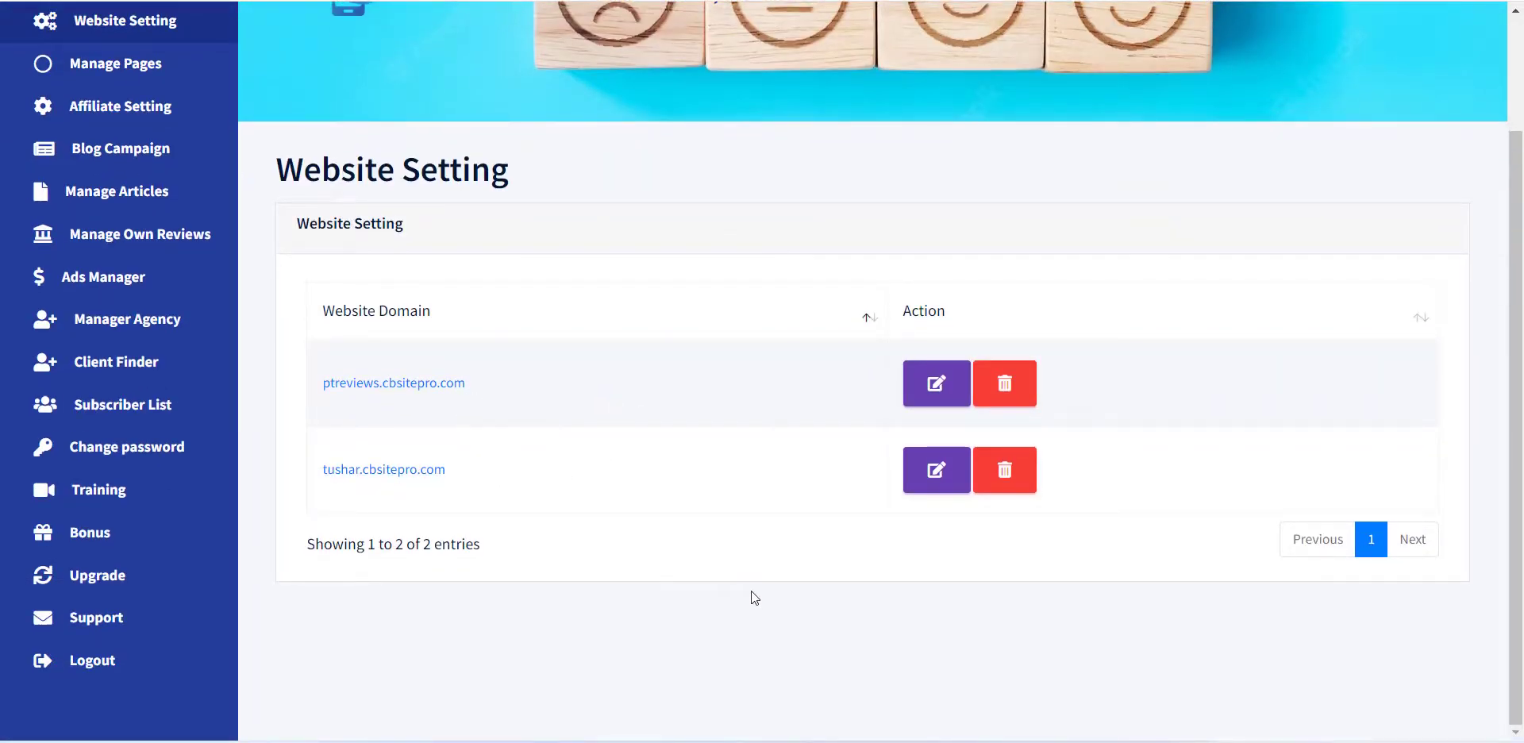
scroll(up, 3)
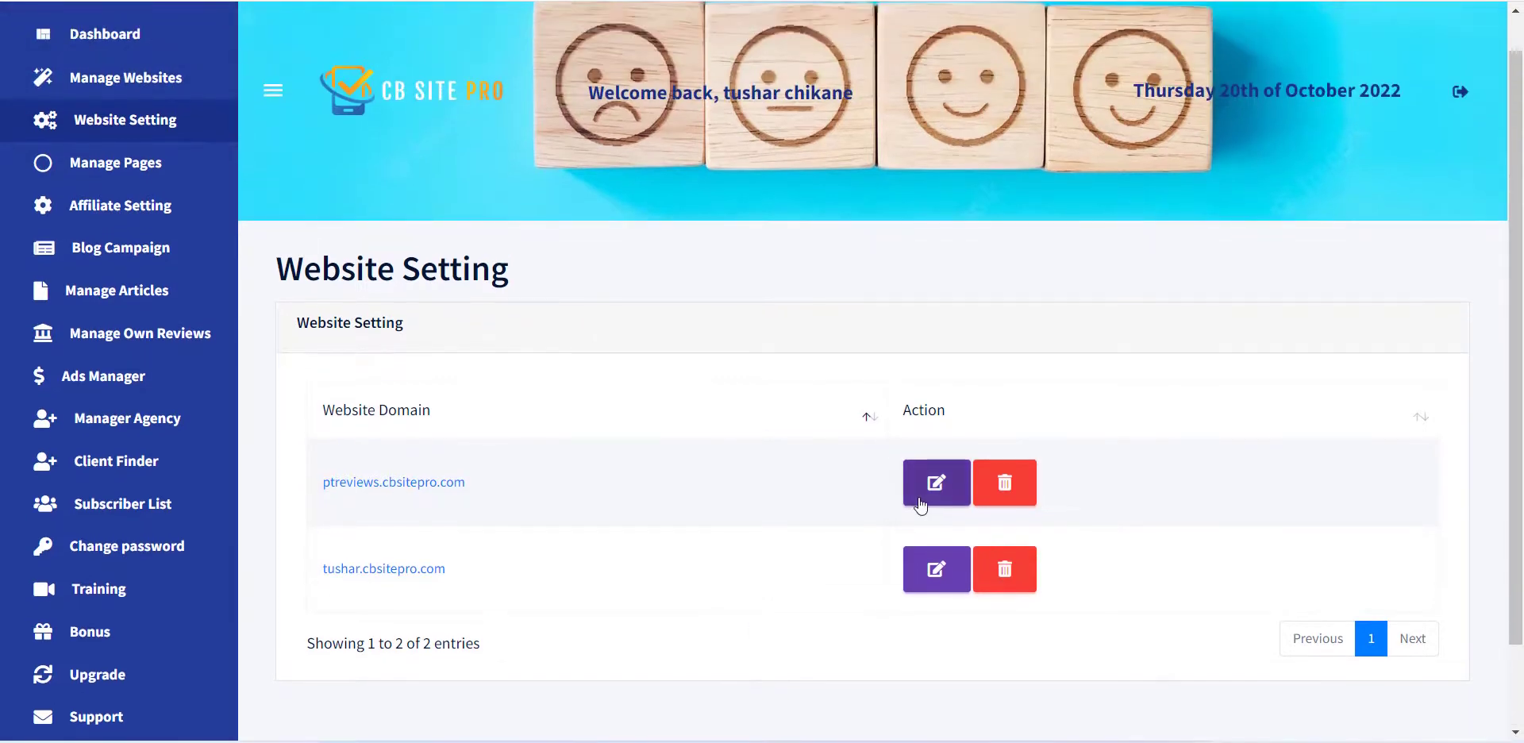
click(935, 482)
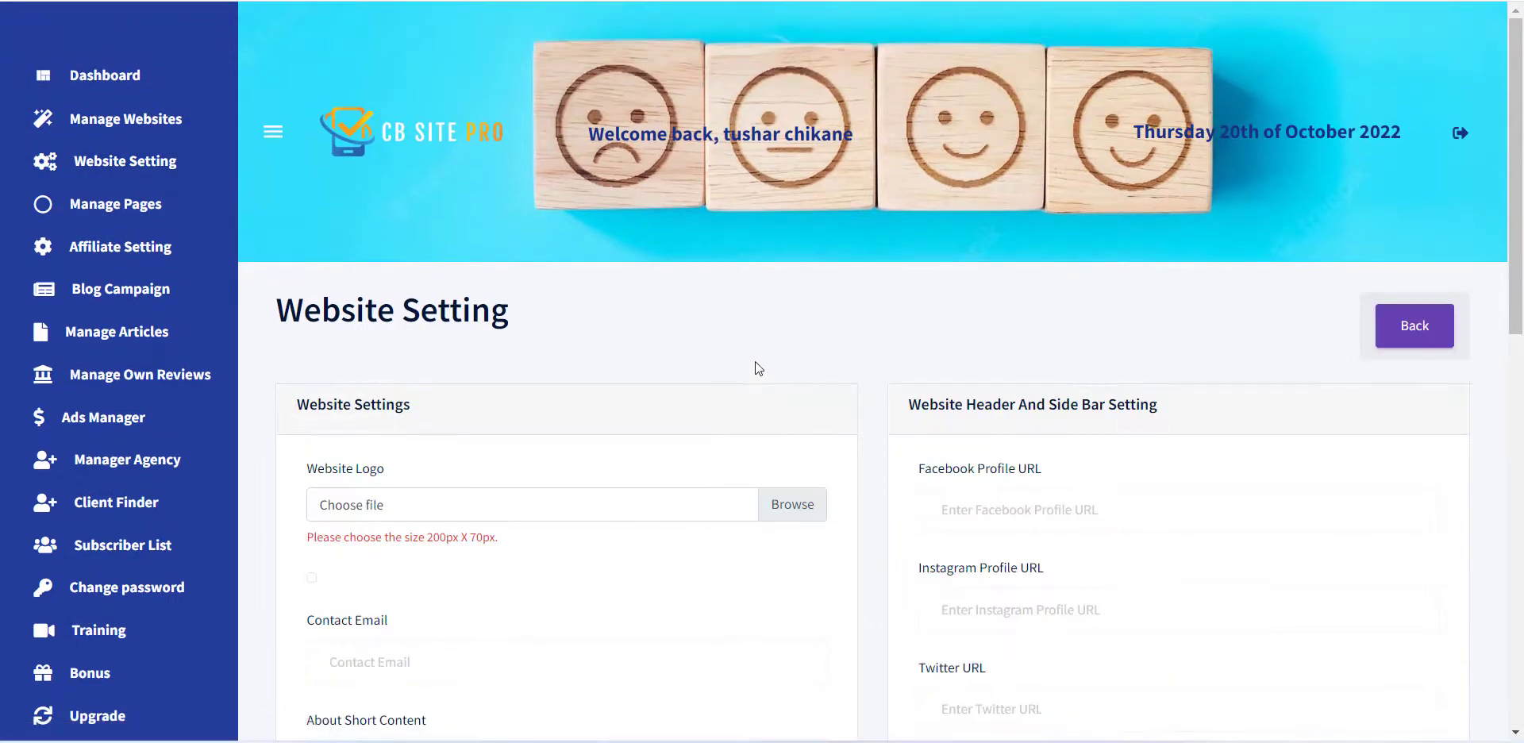
scroll(down, 3)
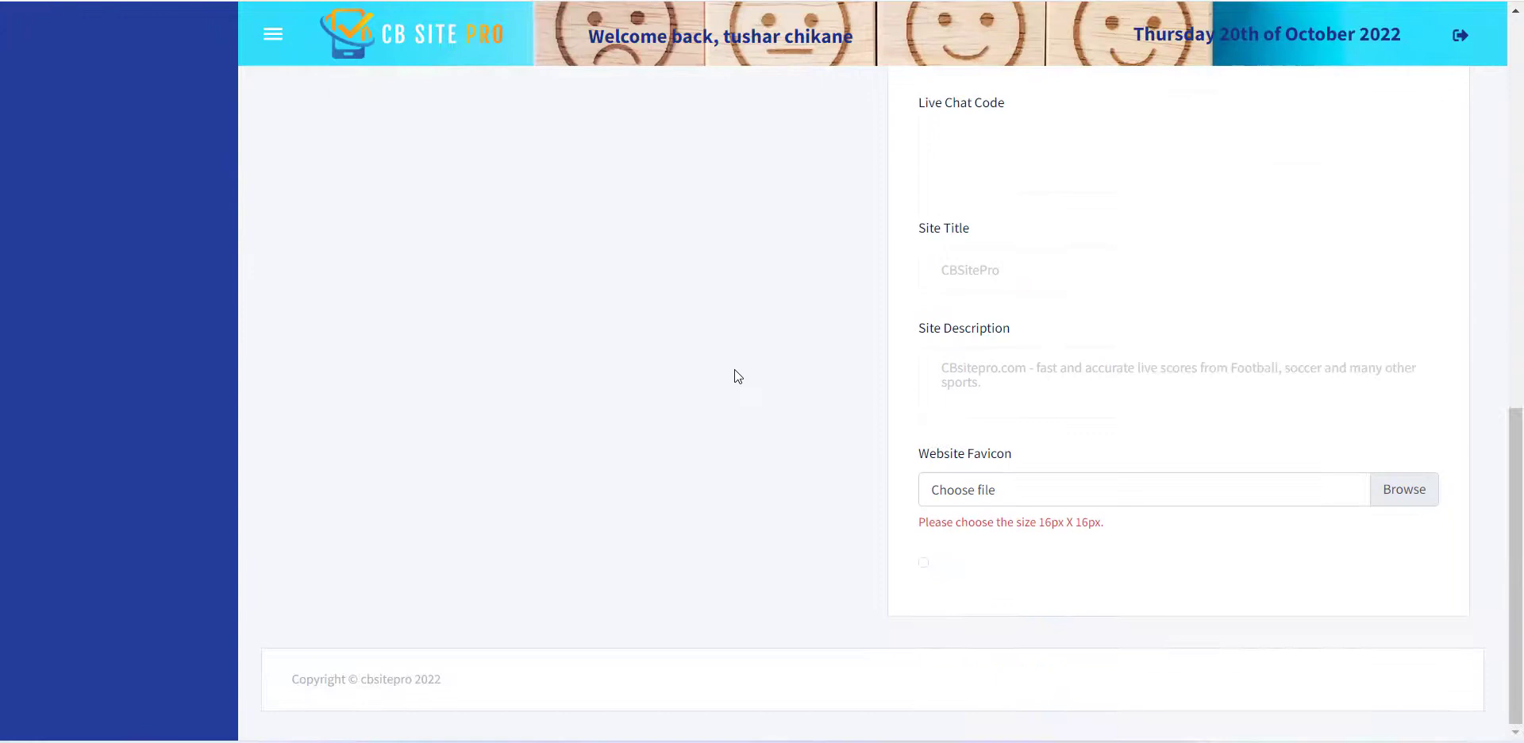
scroll(up, 3)
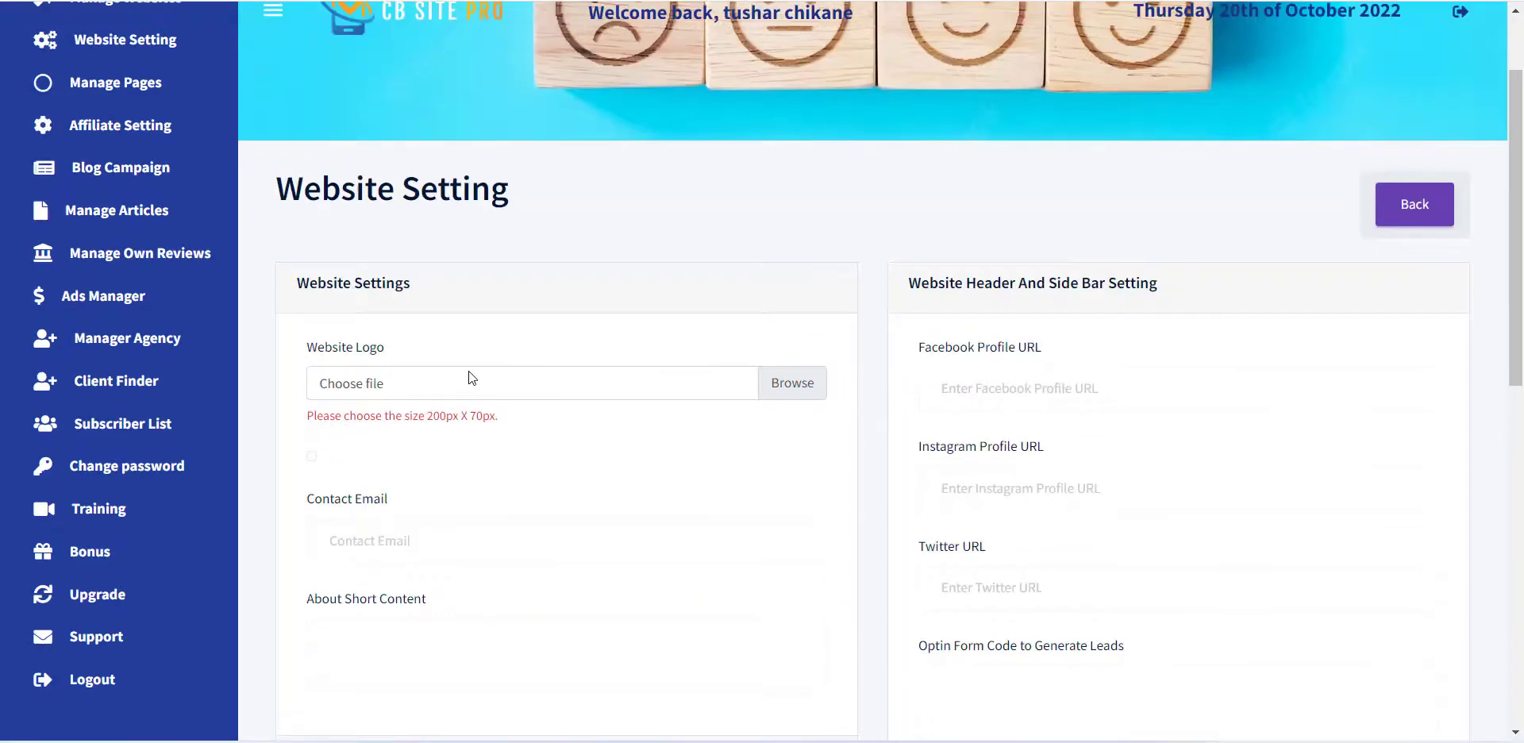
Upload logo.png as the Website Logo
click(792, 381)
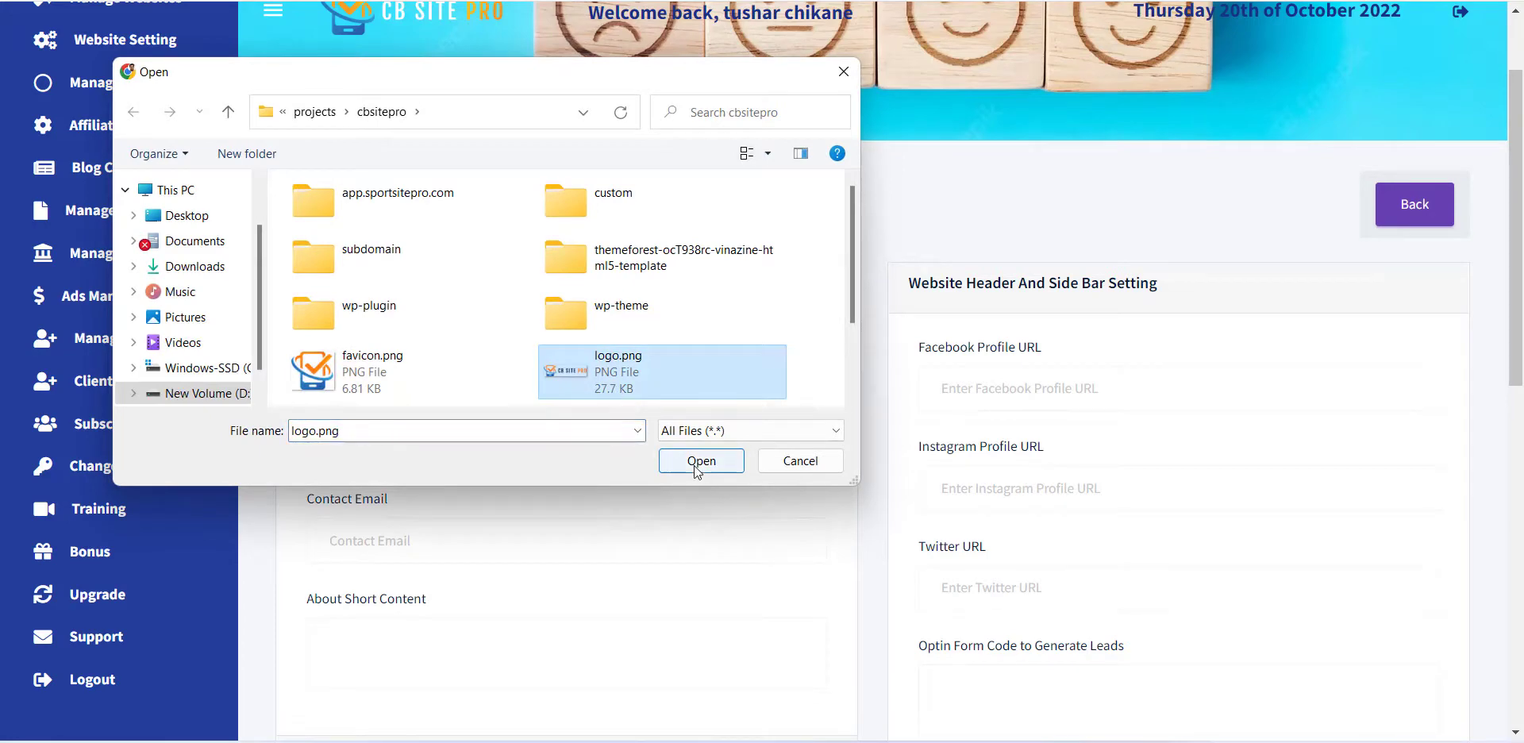
click(700, 459)
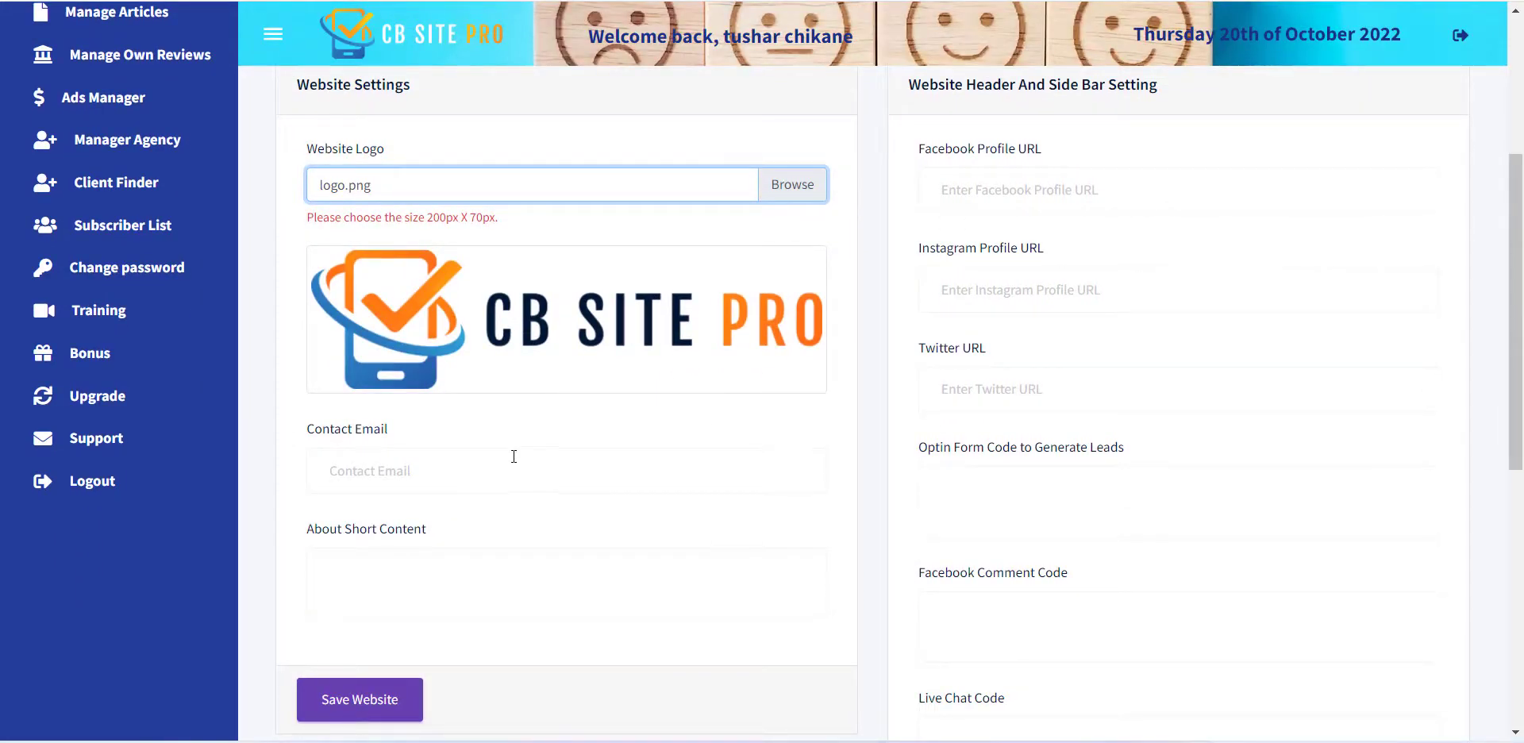
Enter an address in the Contact Email field
click(512, 471)
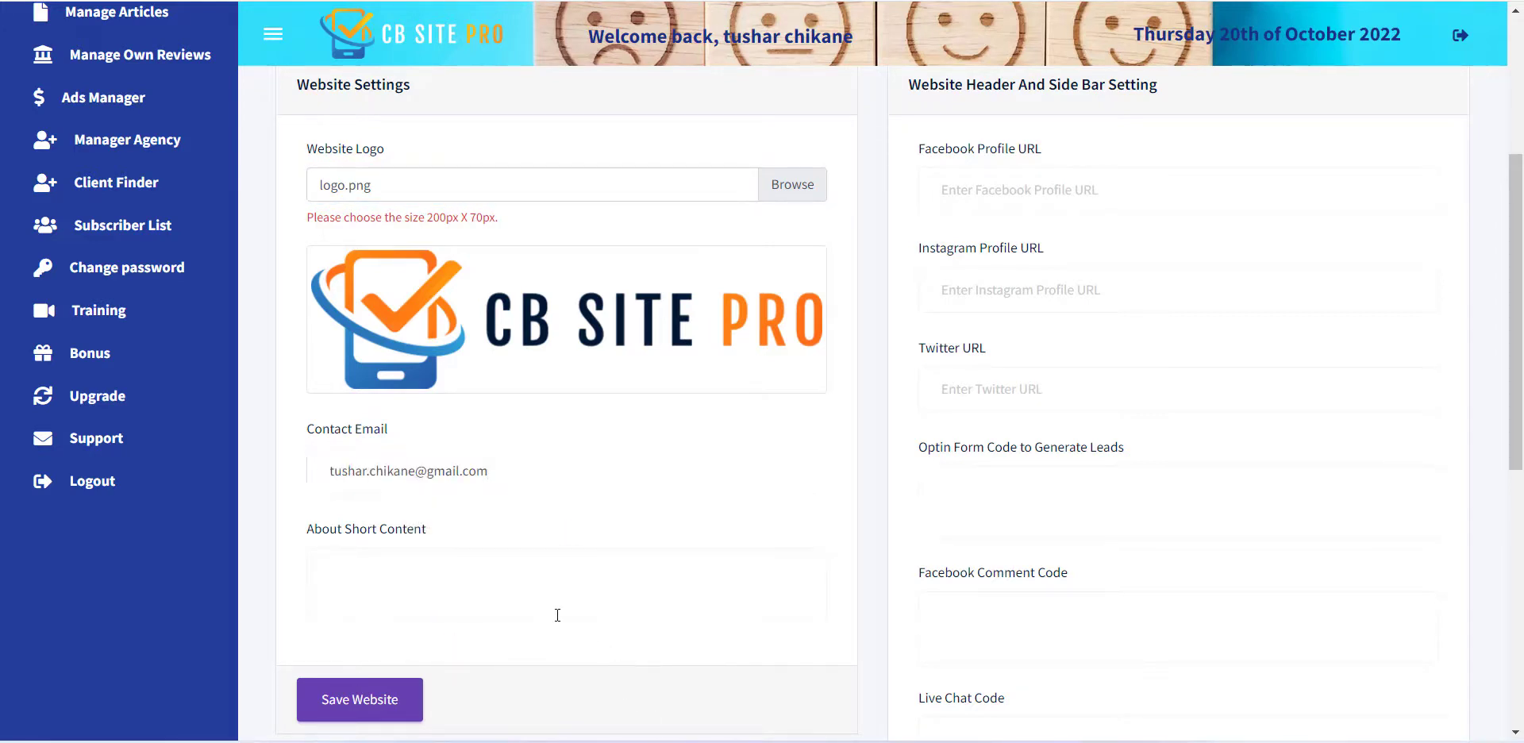
scroll(down, 3)
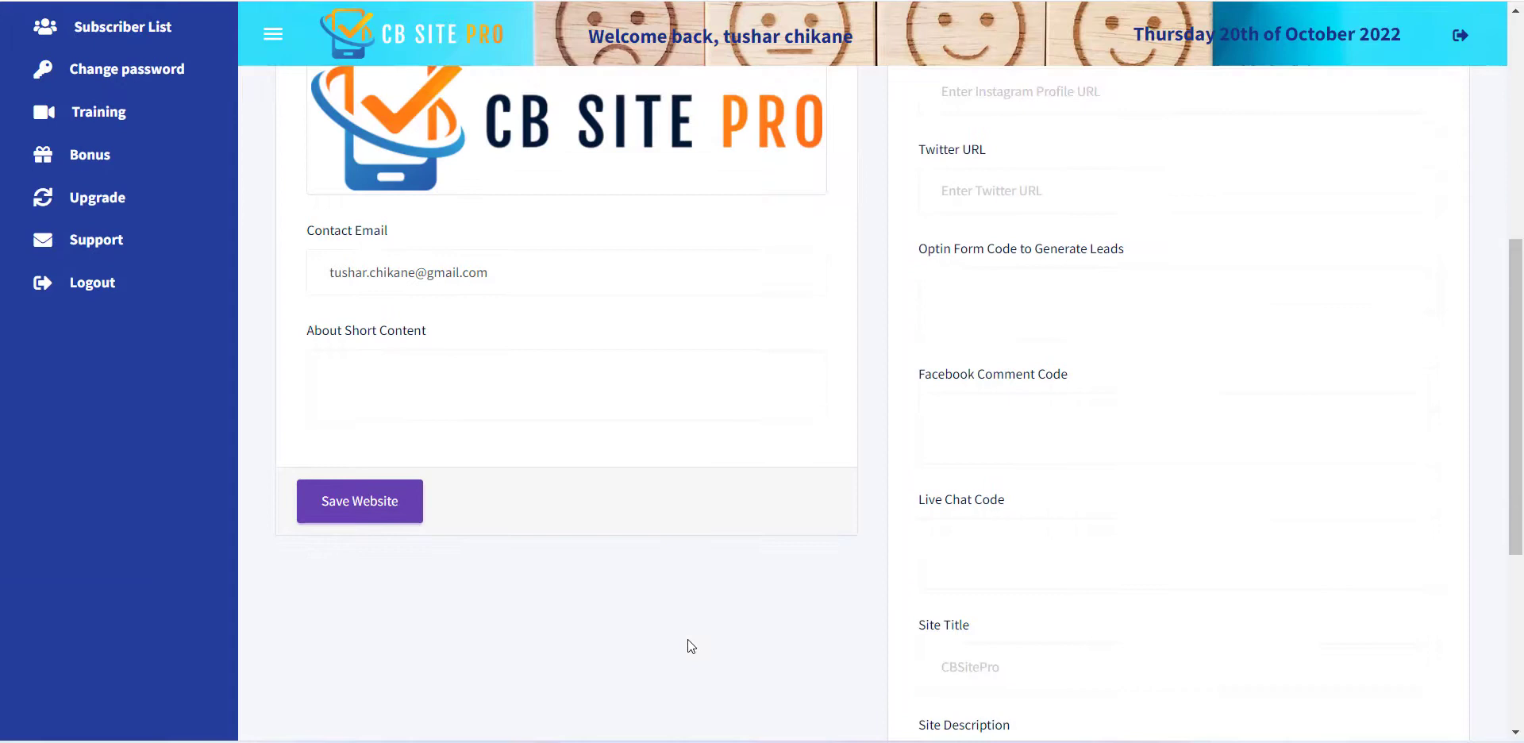
scroll(up, 3)
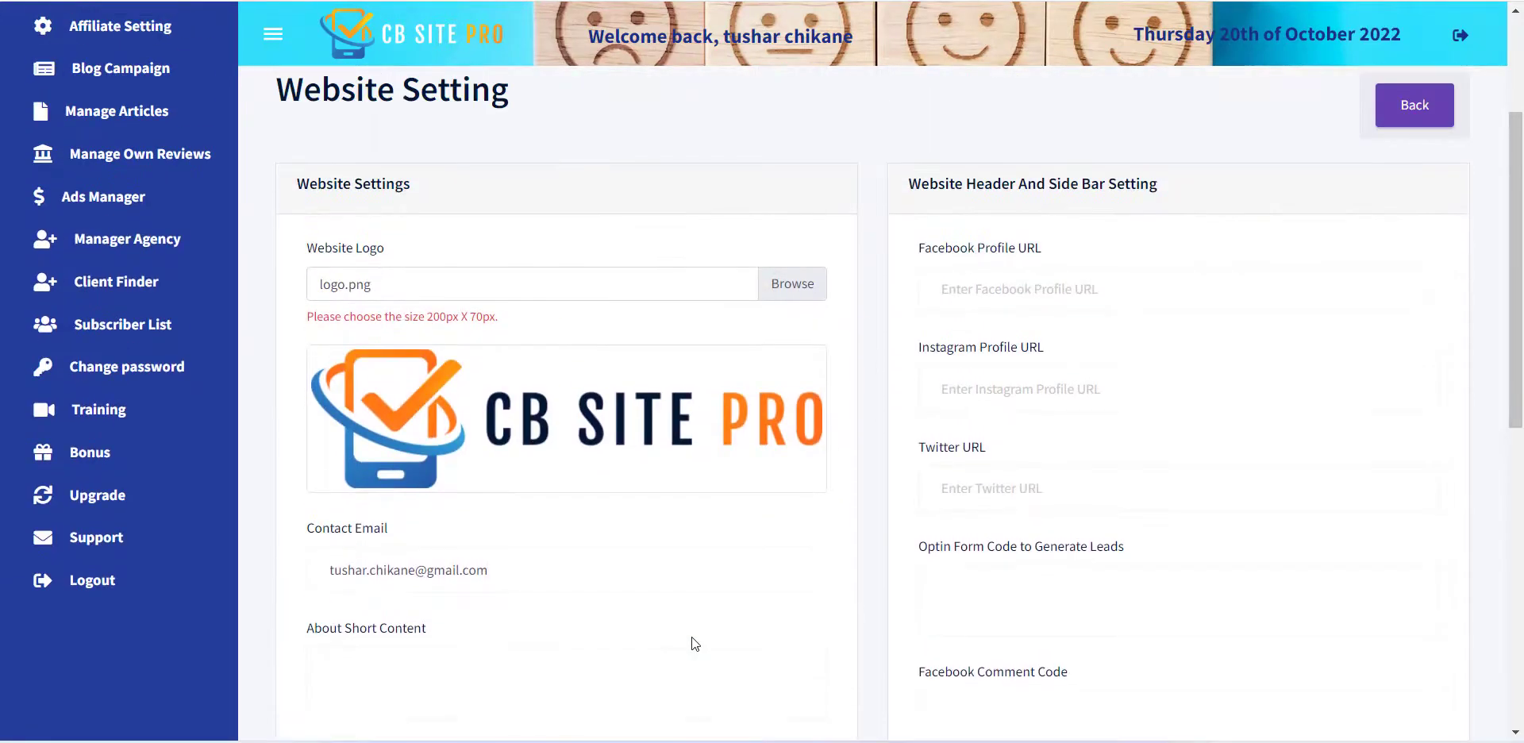
mouse_move(799, 648)
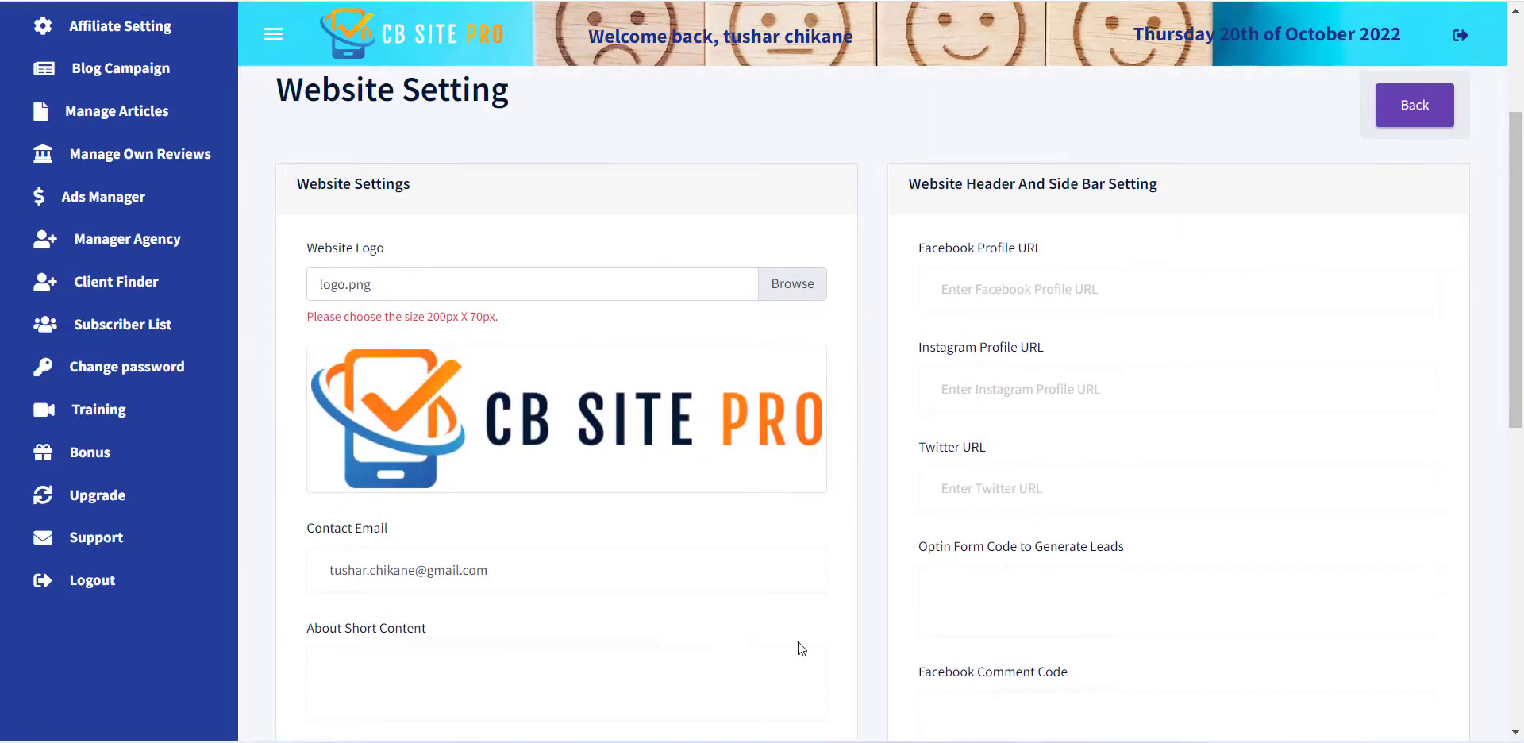
mouse_move(865, 280)
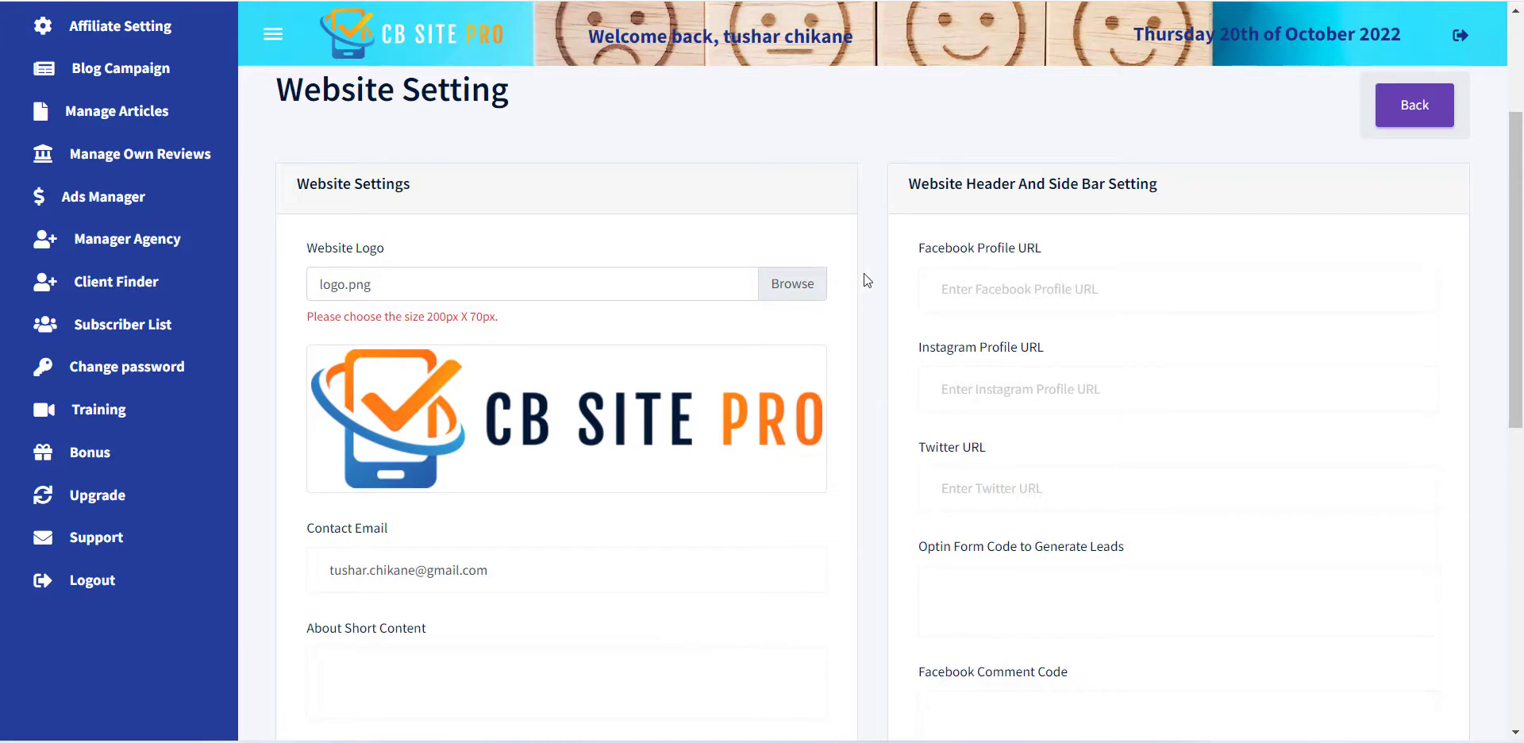
mouse_move(900, 254)
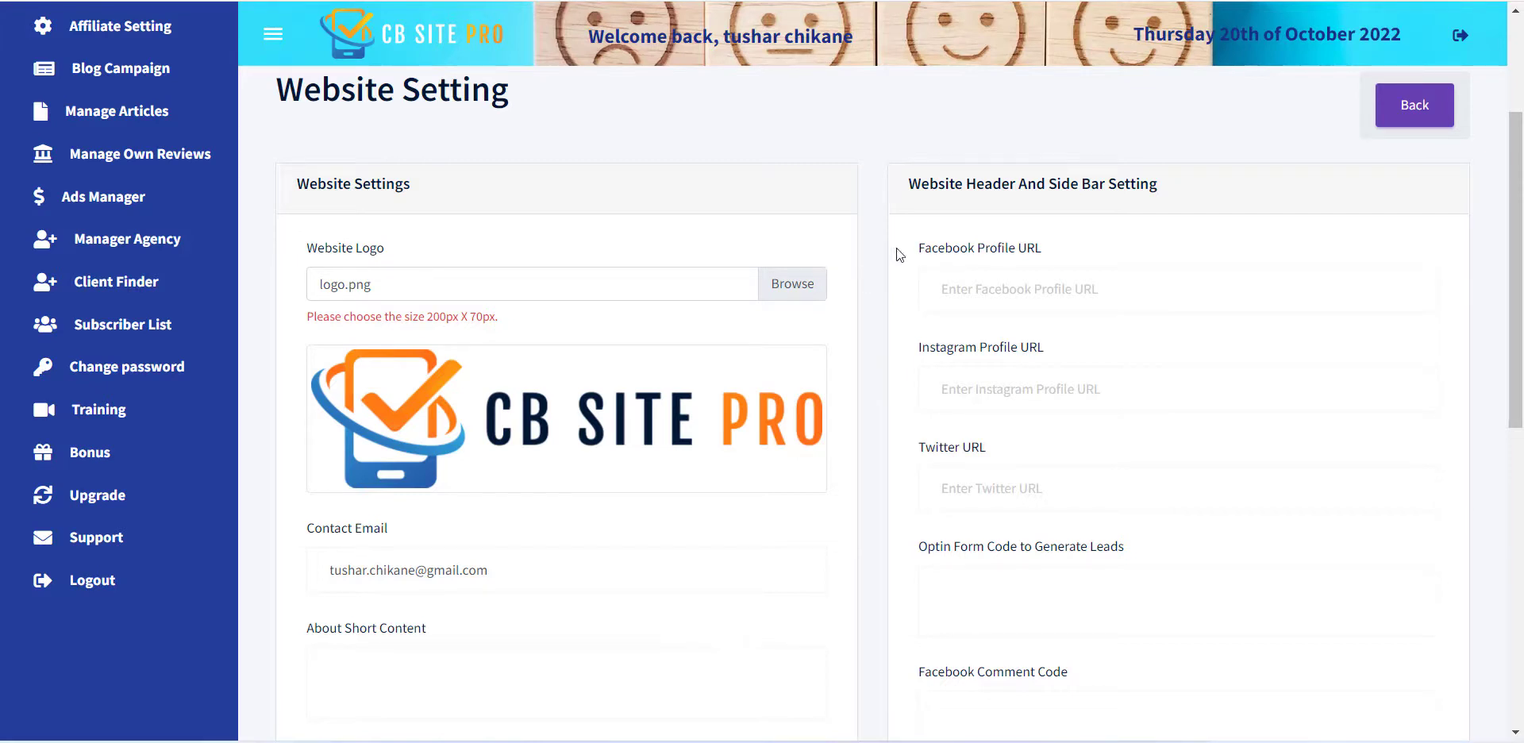
Attach favicon.png as the Website Favicon
scroll(down, 3)
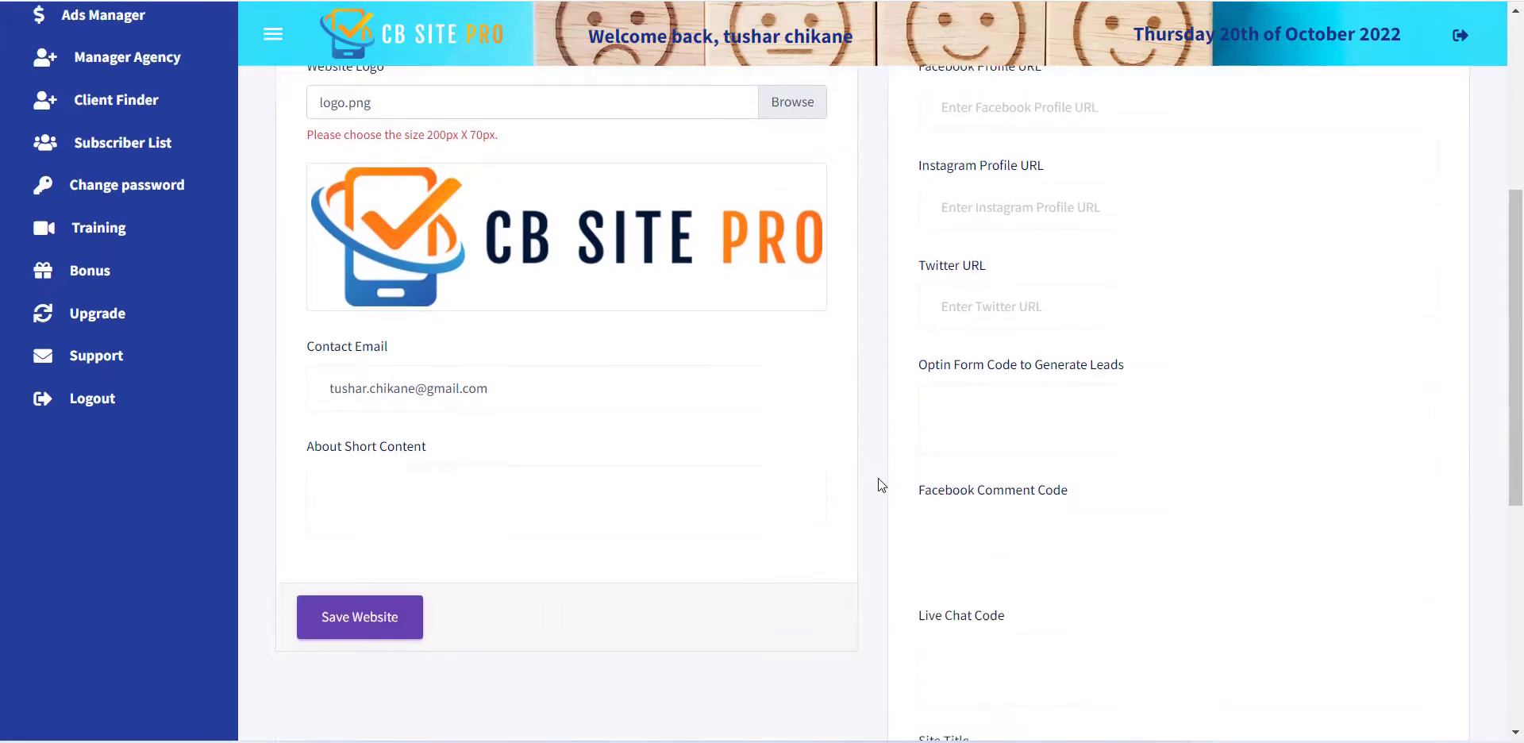
scroll(down, 3)
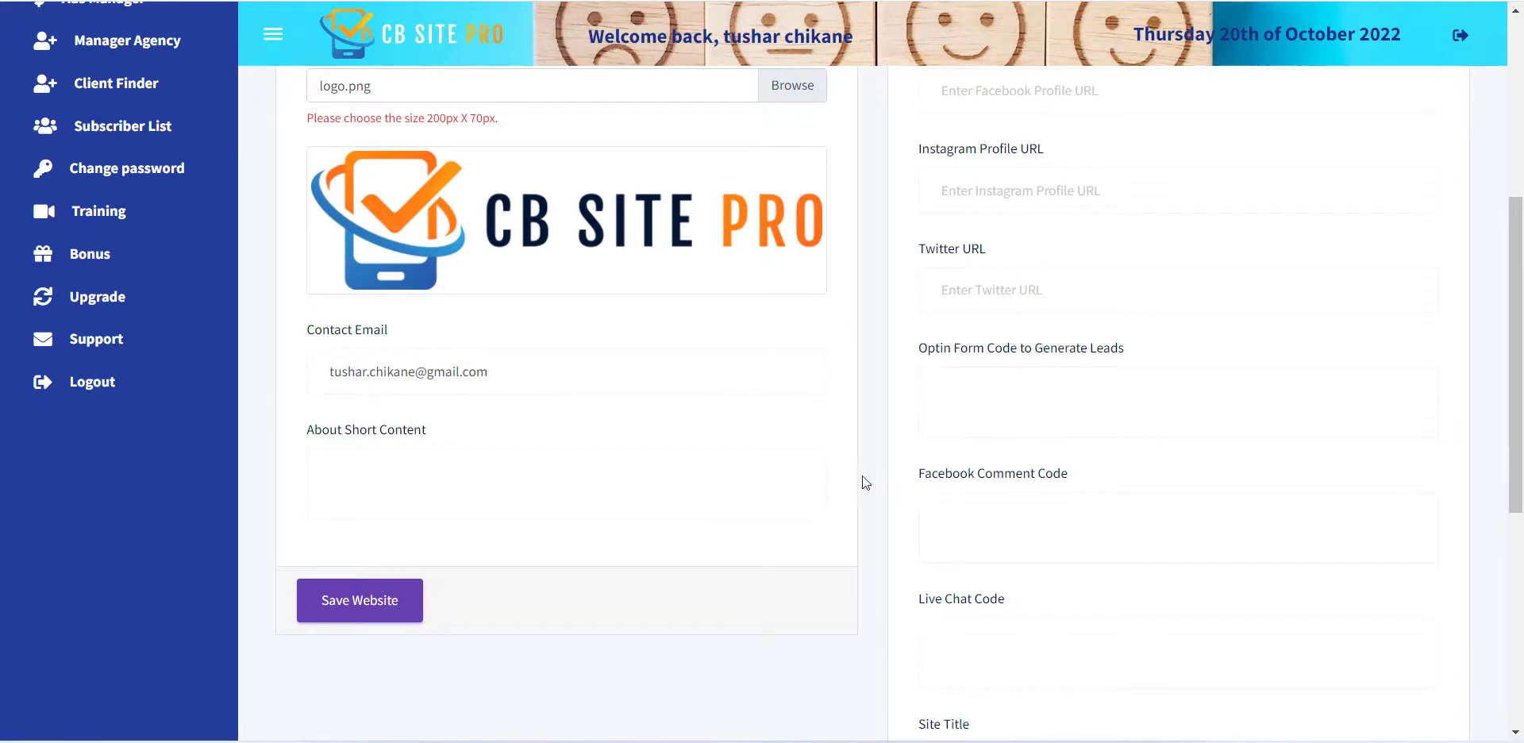
scroll(down, 3)
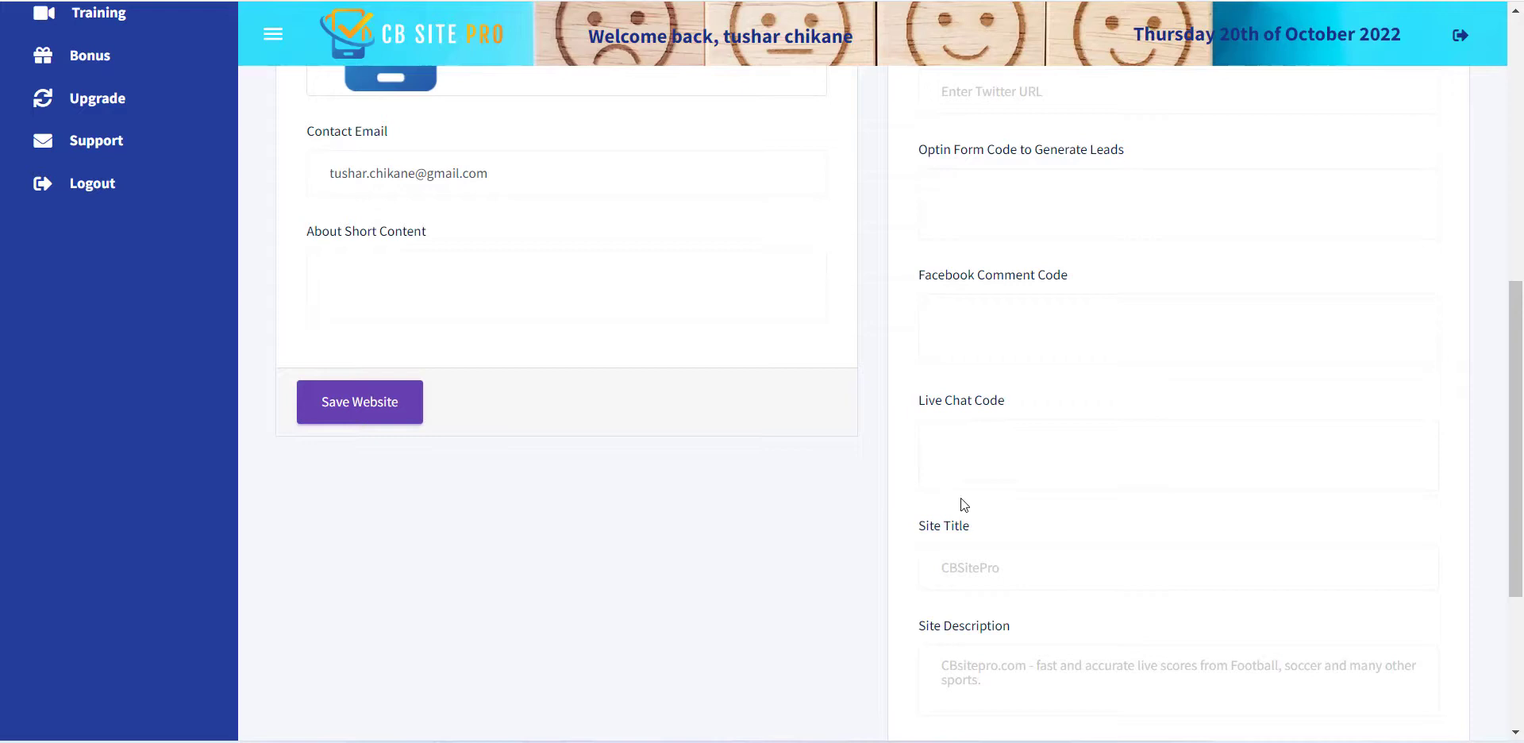
scroll(down, 3)
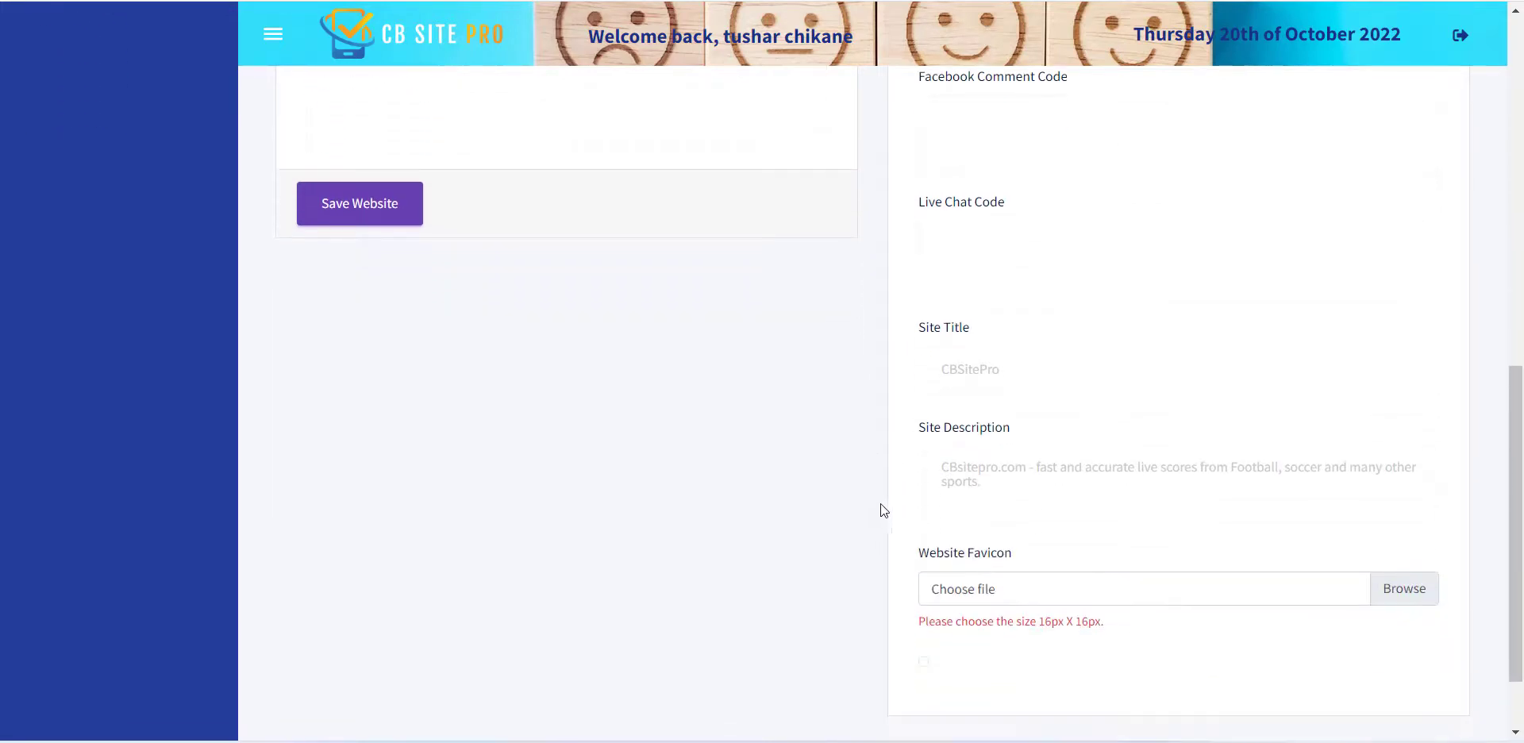
scroll(down, 3)
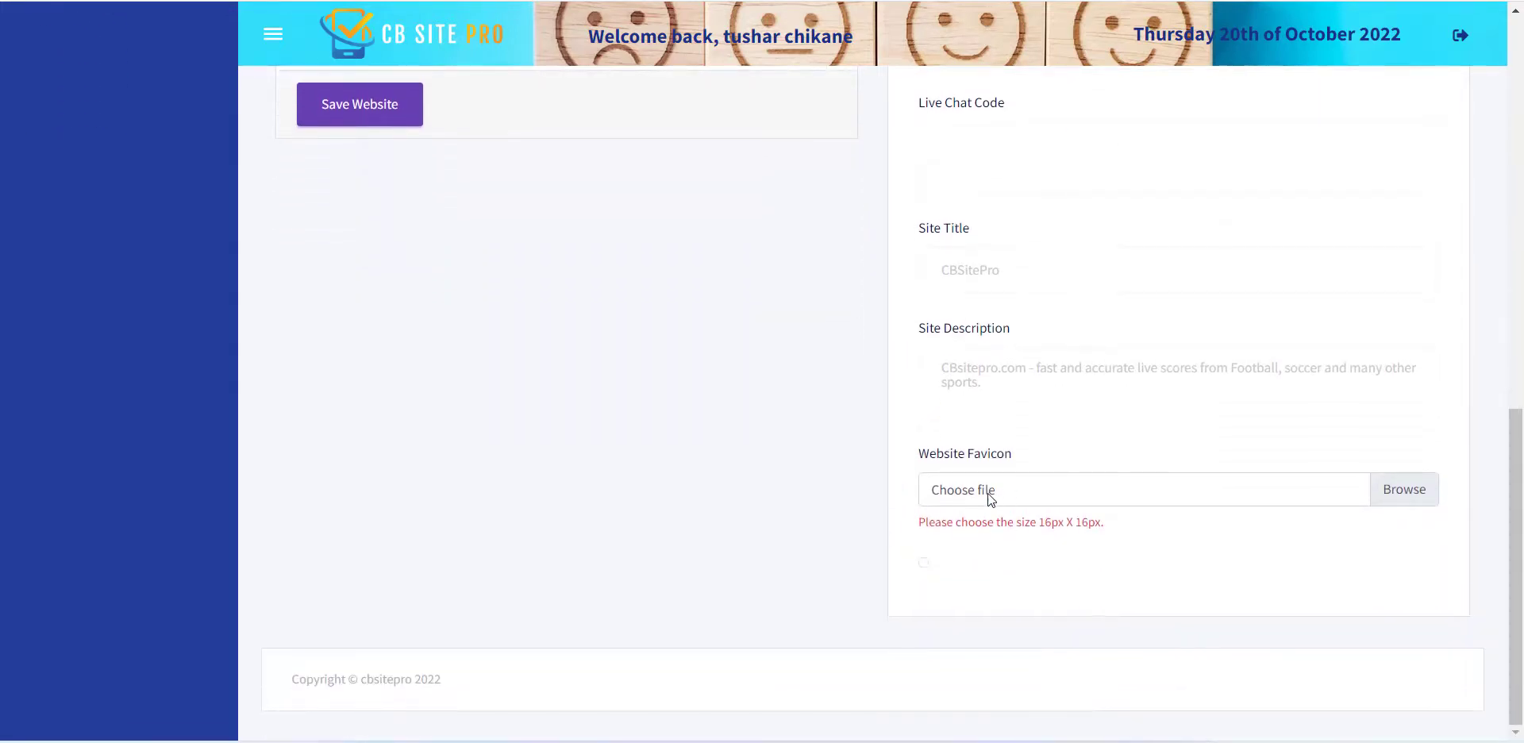
click(1402, 489)
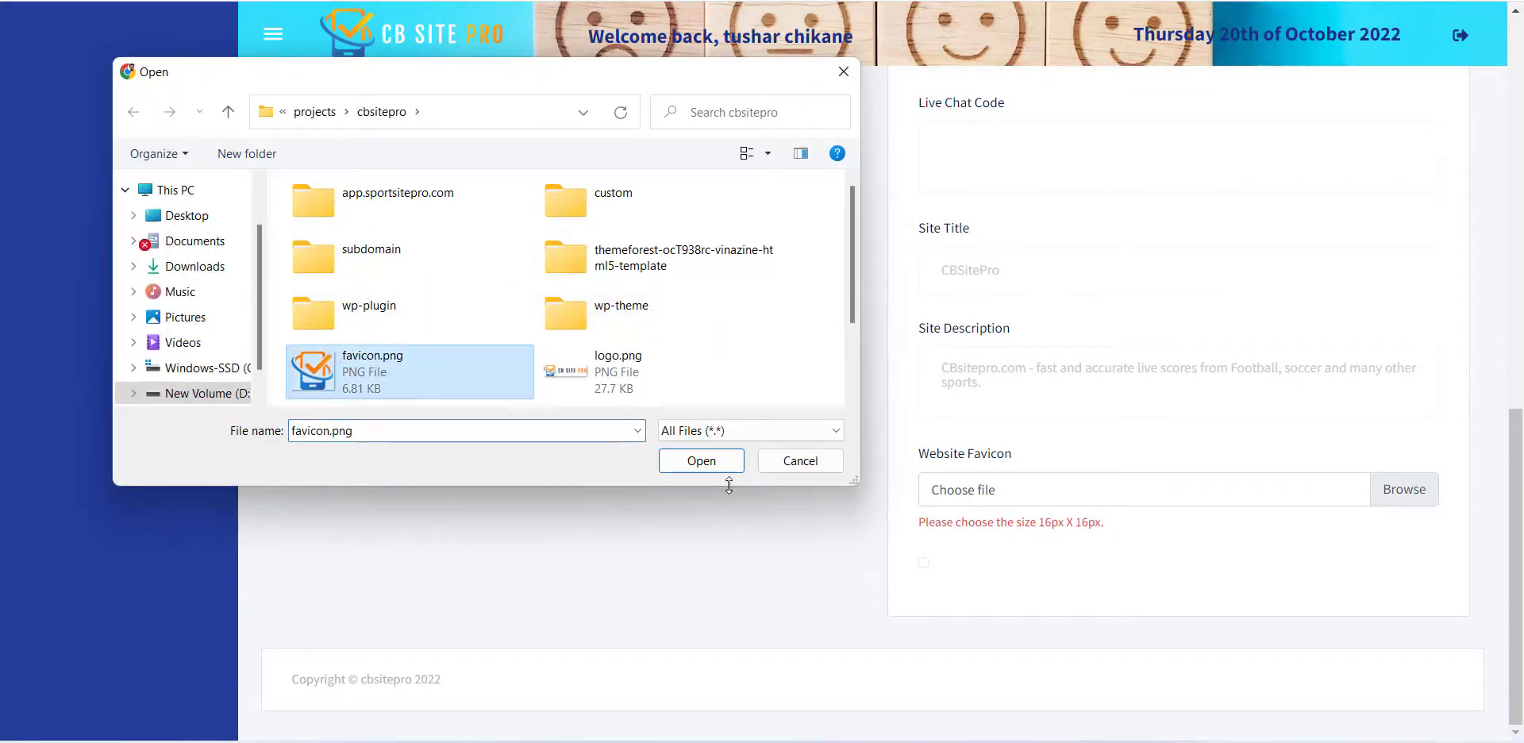
click(700, 459)
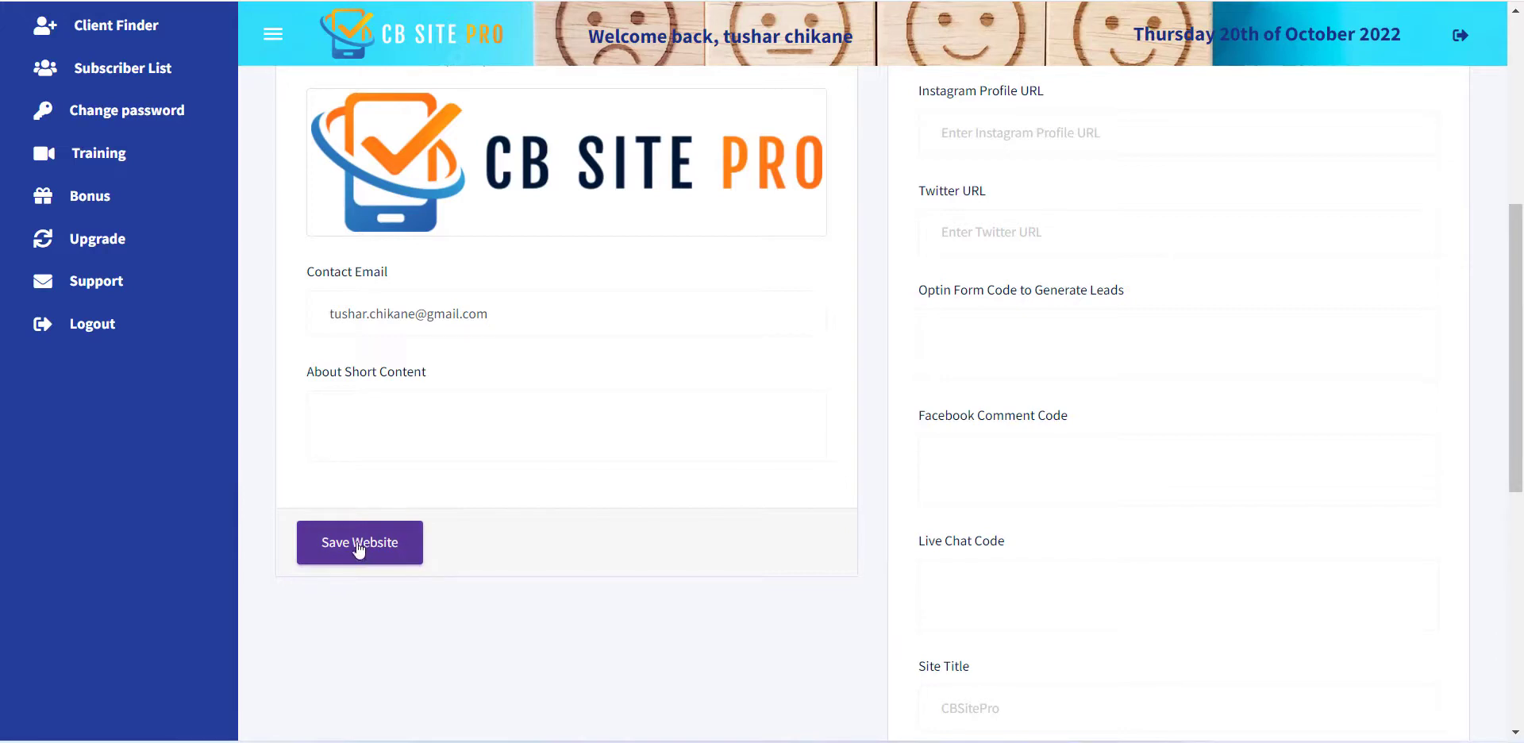
Save the ptreviews.cbsitepro.com website settings with Save Website
click(358, 541)
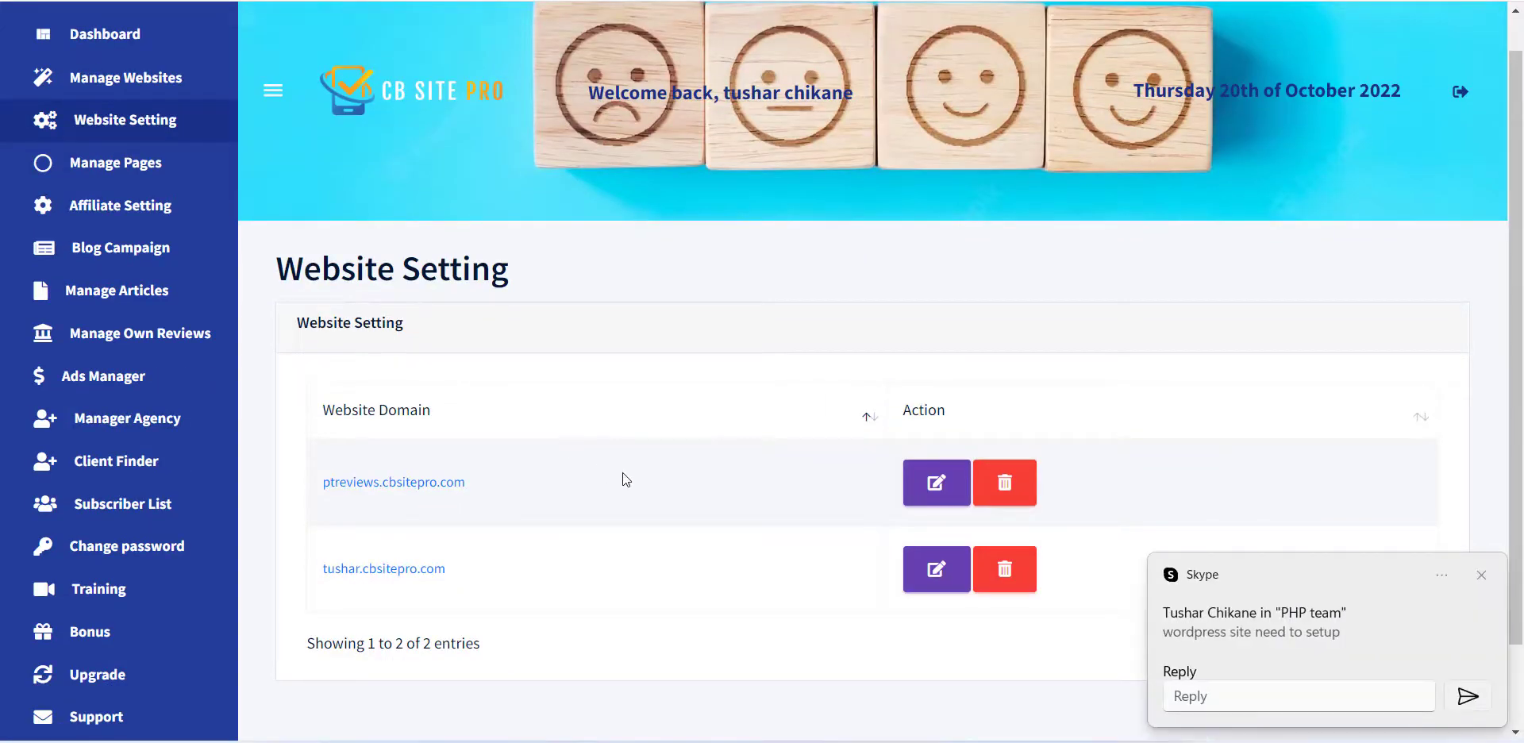
mouse_move(667, 492)
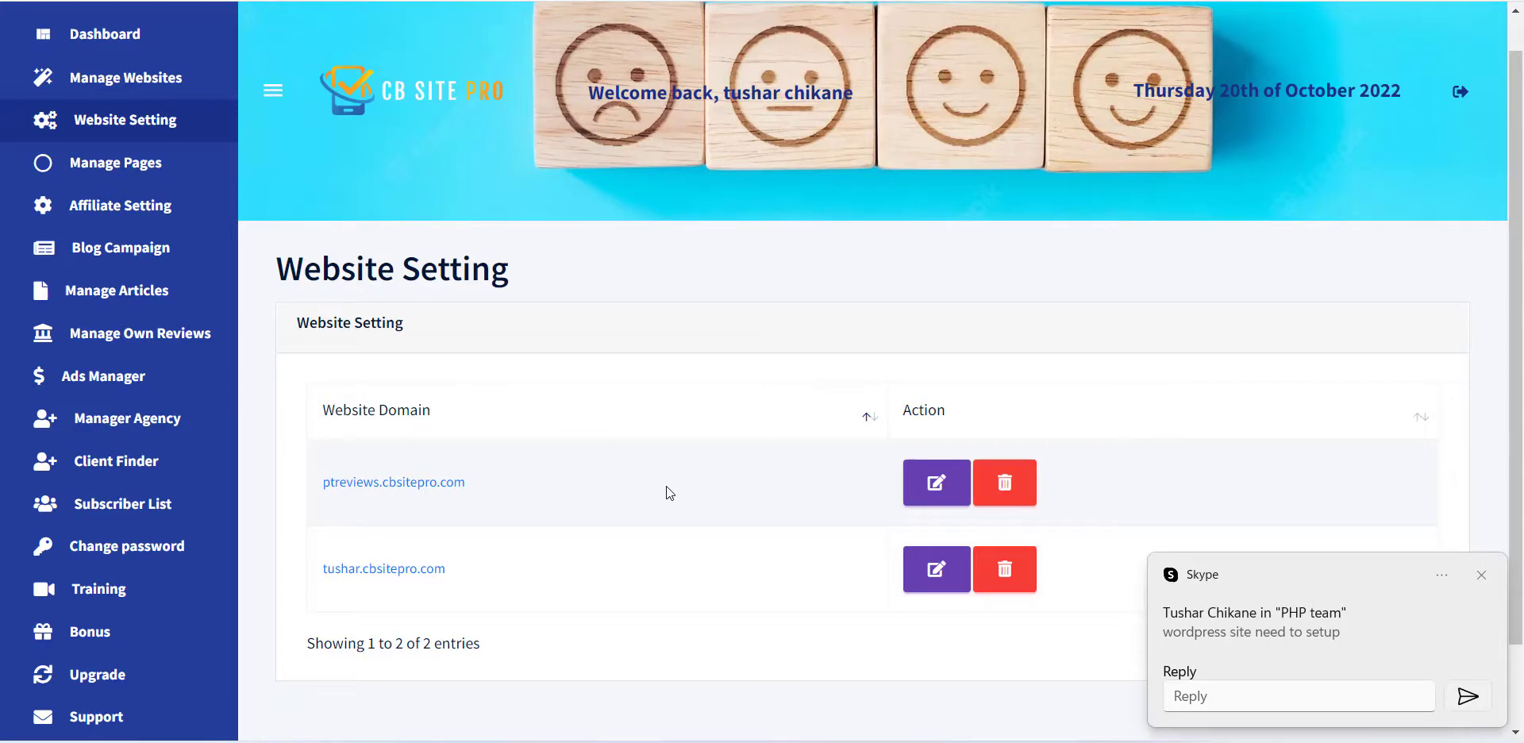